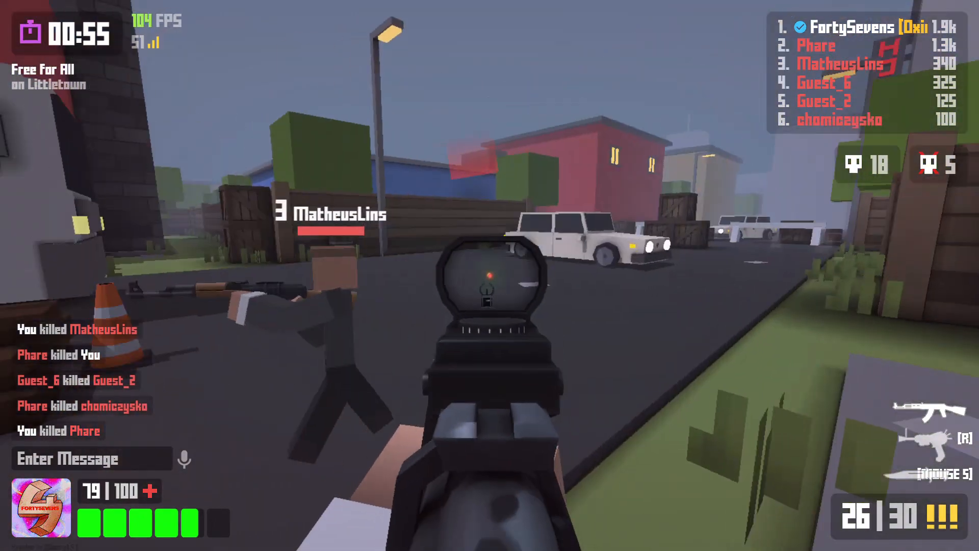
Leave the Littletown round and join a Subzero Free For All, scoring the first kill
click(490, 275)
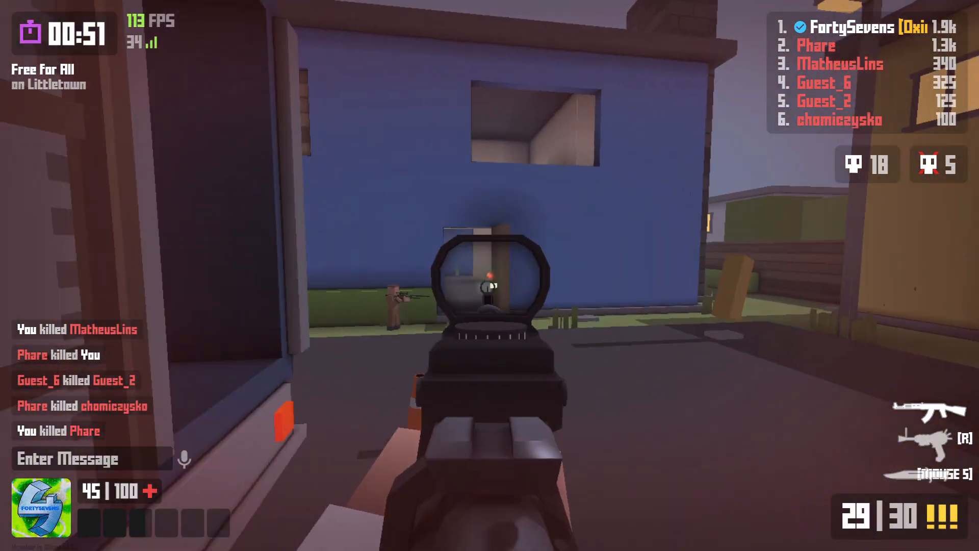
click(490, 276)
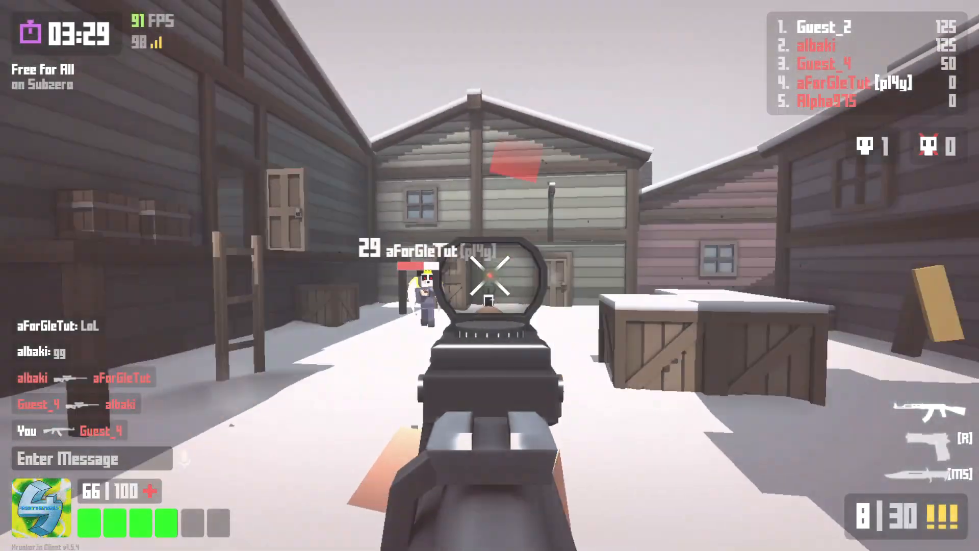
Shoot two opponents in the Subzero Free For All to build the kill count
click(490, 269)
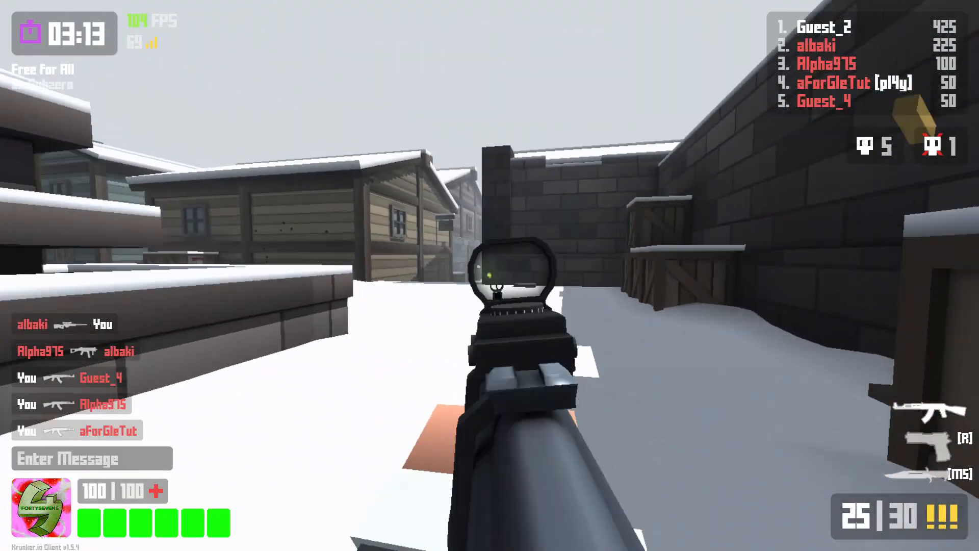
click(489, 274)
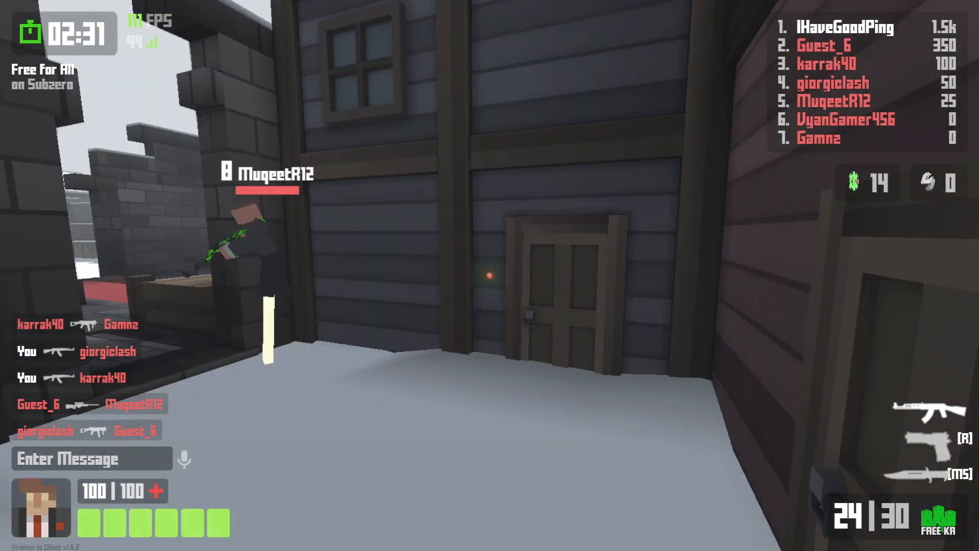
Gun down enemies in the alley and behind the crates, pushing toward a 20-kill streak
click(489, 270)
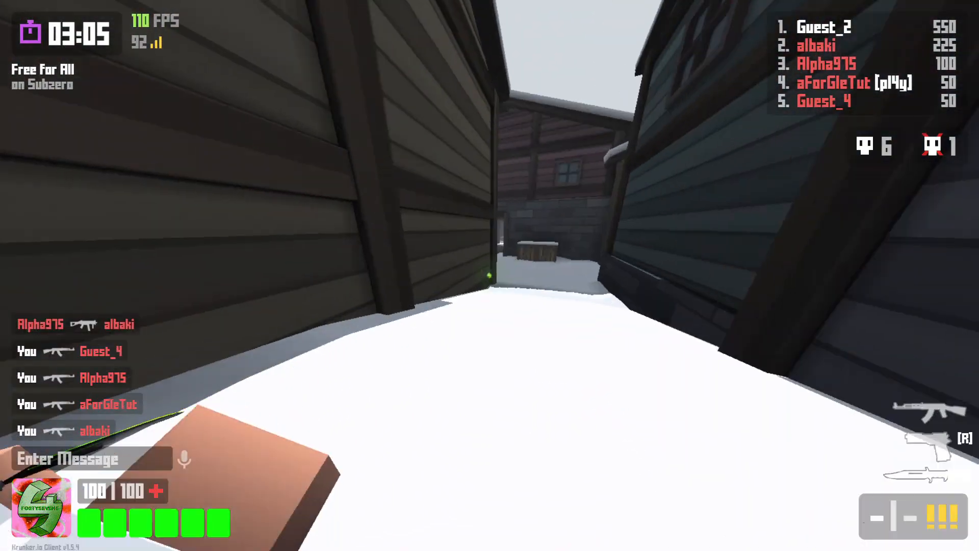
click(490, 270)
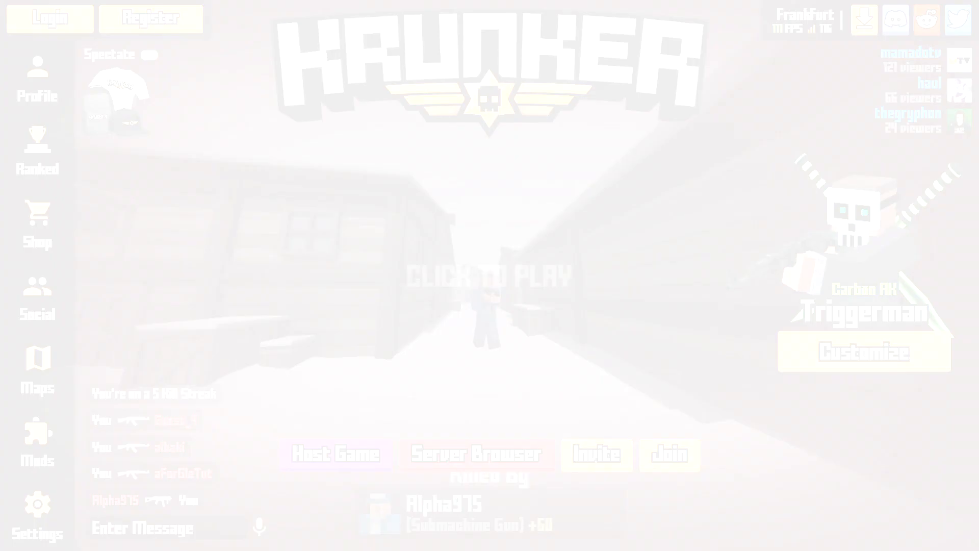
click(489, 275)
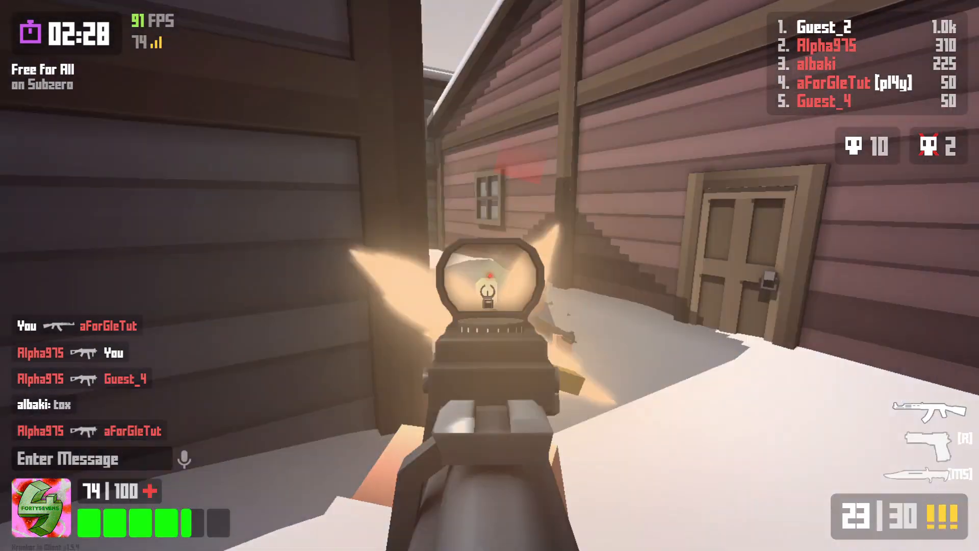
click(489, 269)
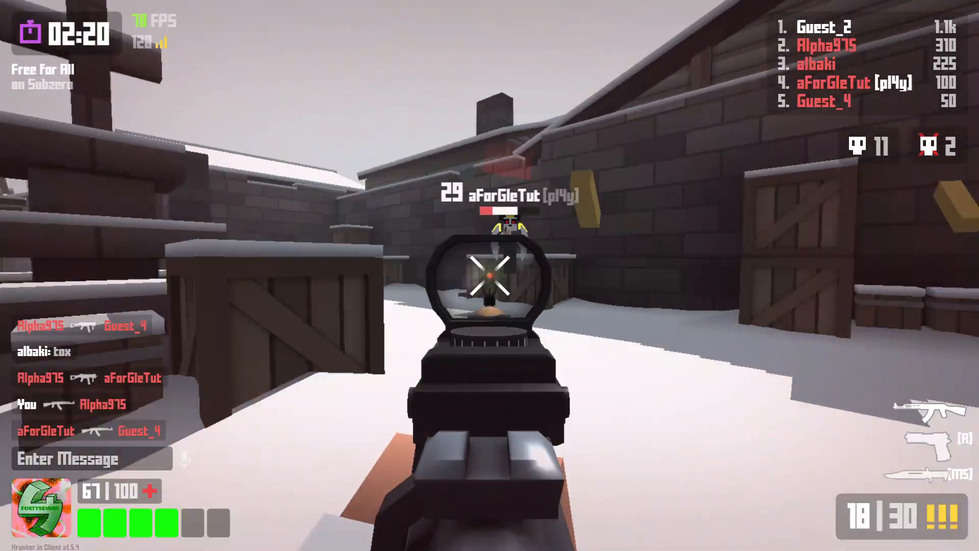
click(490, 275)
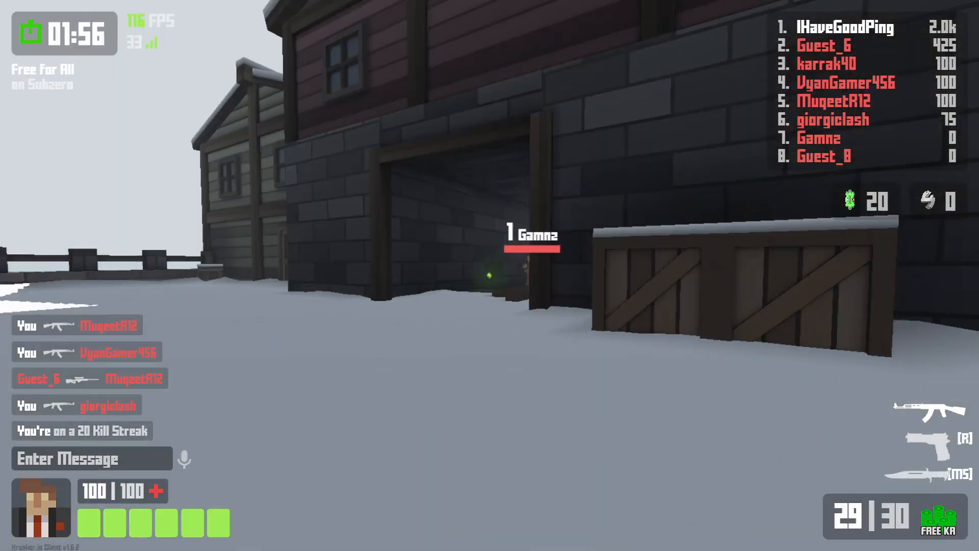
Finish off the nearly dead opponent by the doorway to extend the kill streak
click(490, 266)
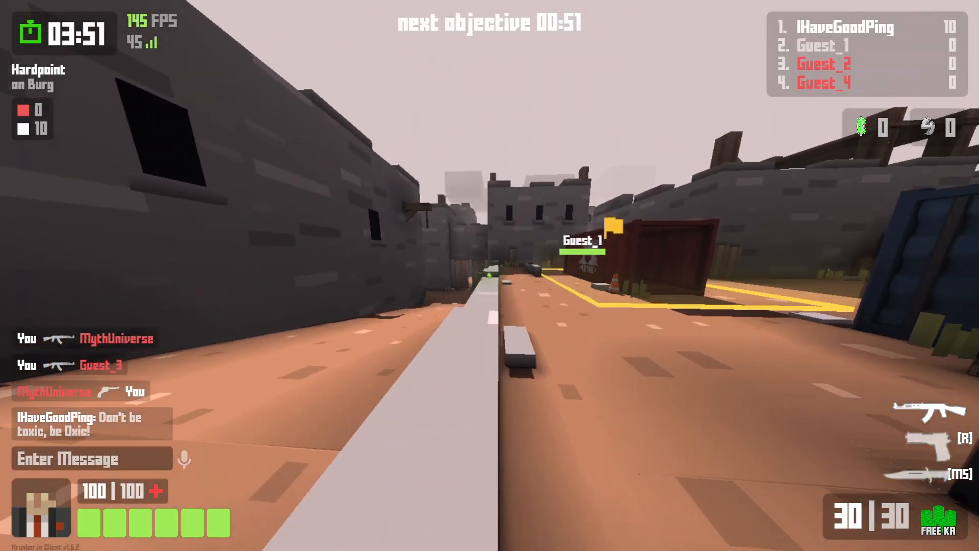
Eliminate Guest_2 and Guest_4 near the Burg hardpoint for First Blood
click(490, 276)
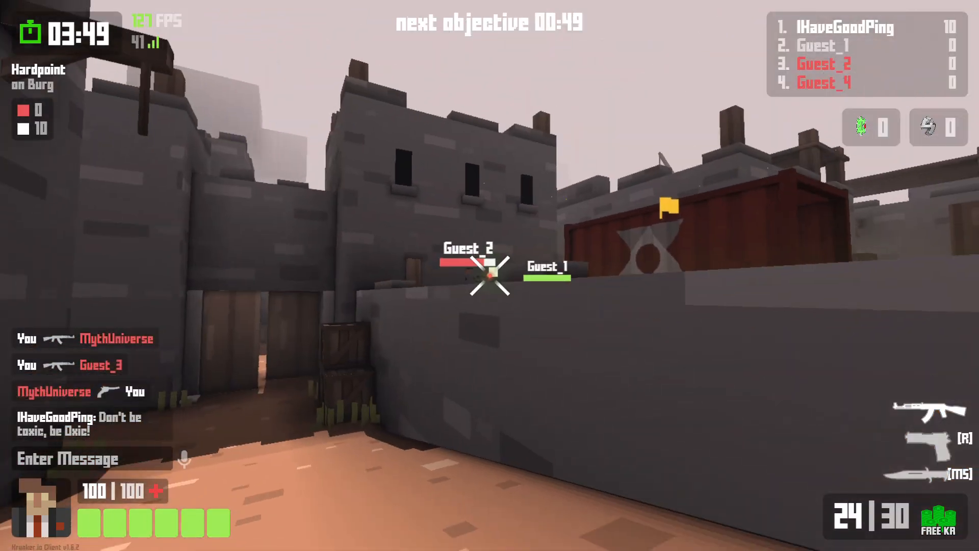
click(488, 278)
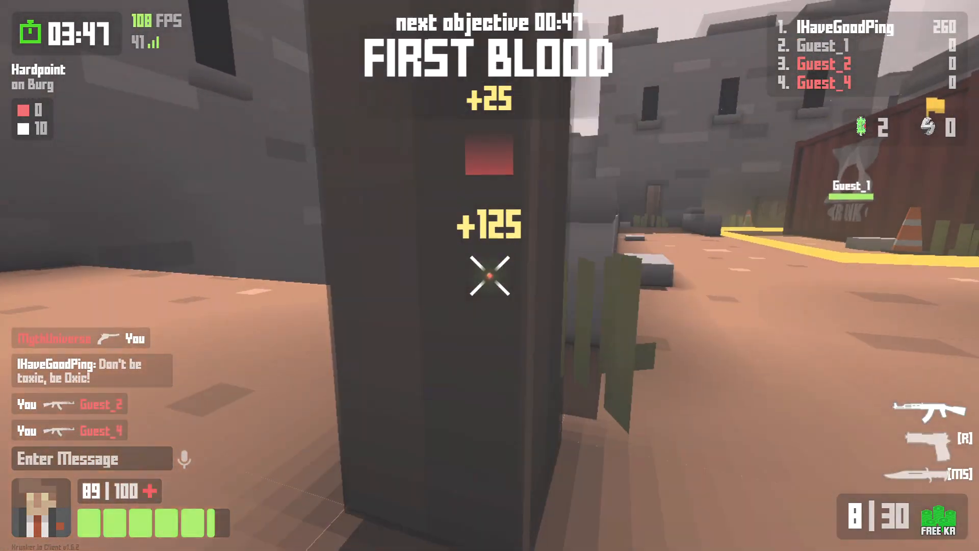